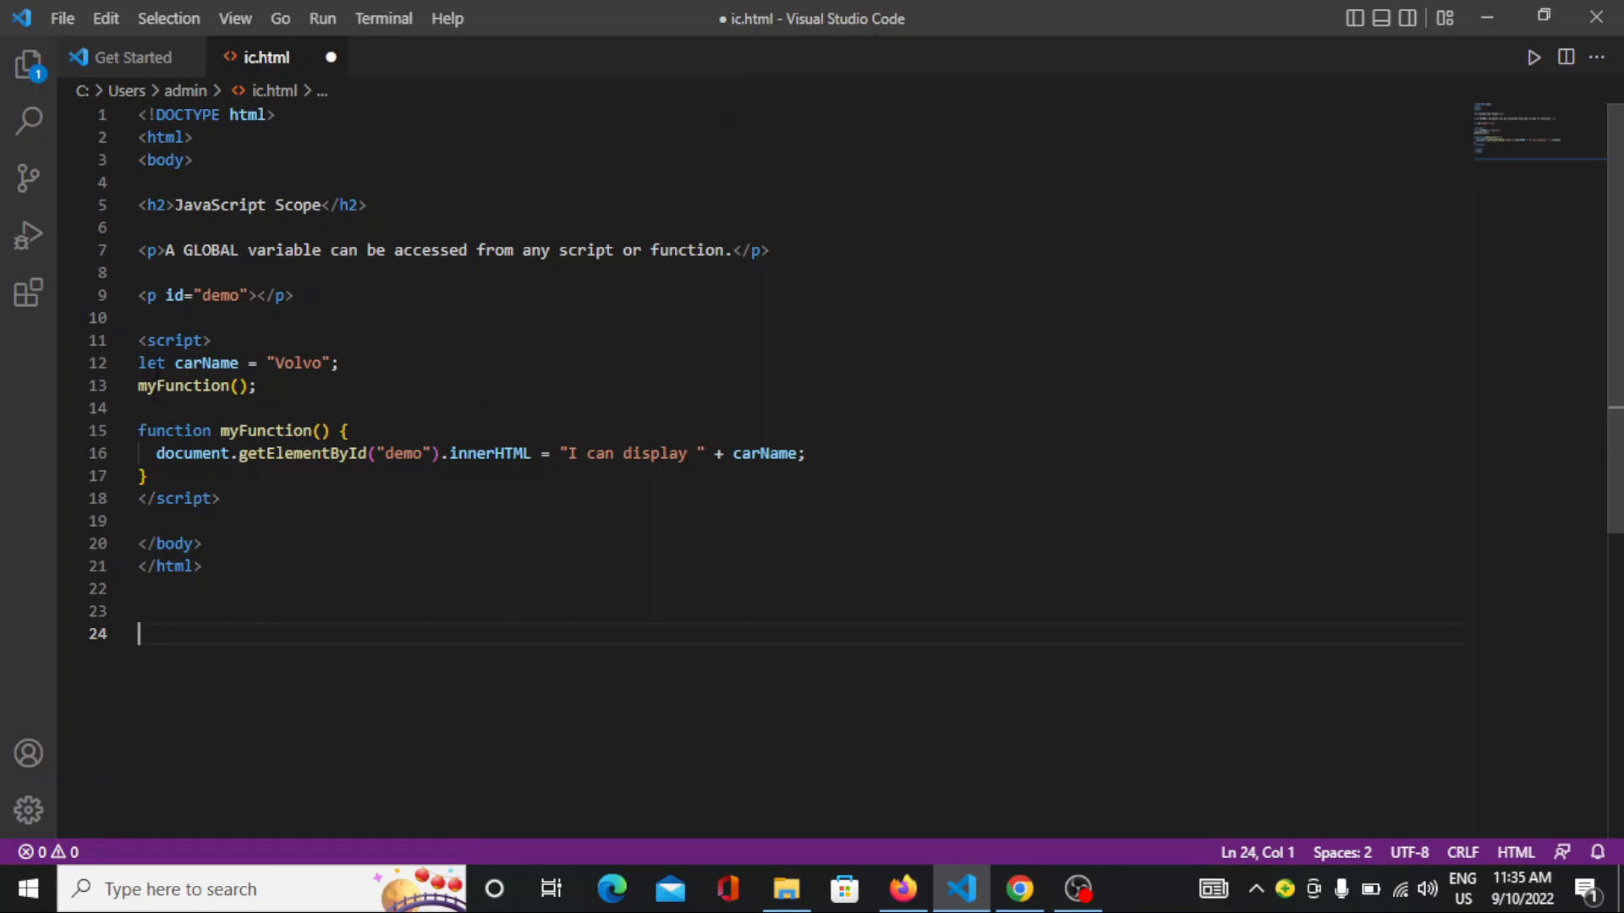
mouse_move(173, 368)
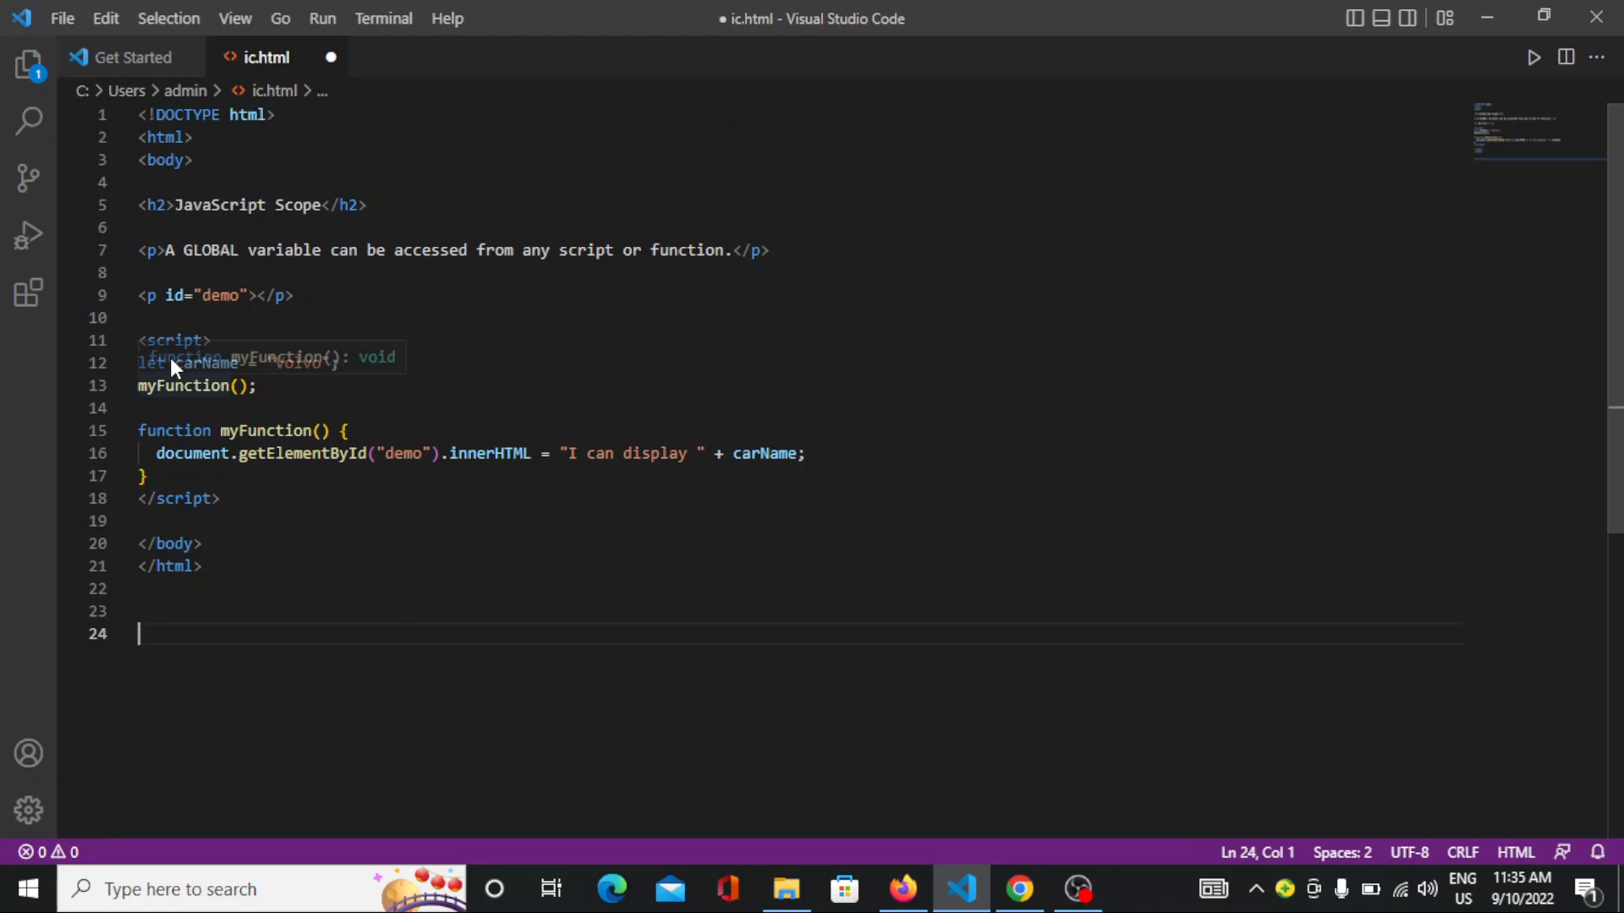